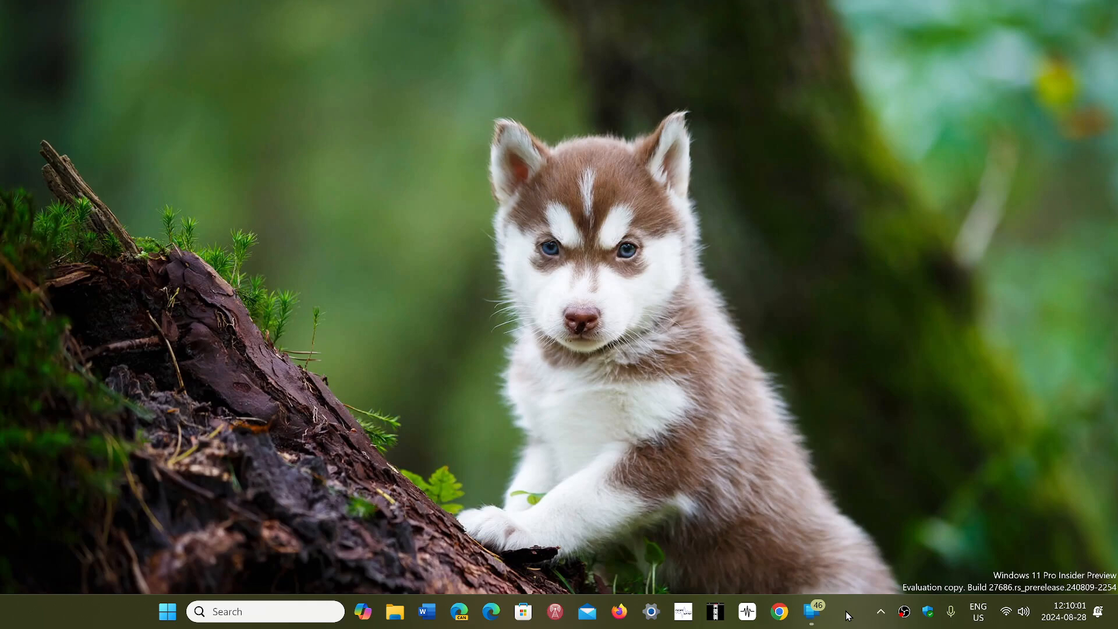
mouse_move(811, 612)
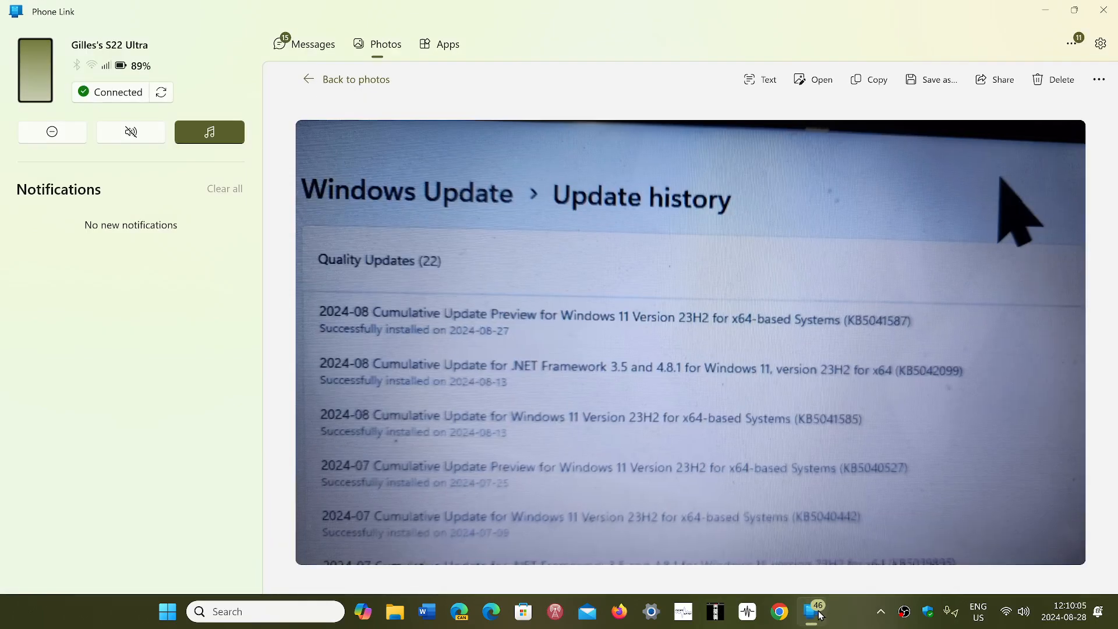
mouse_move(710, 341)
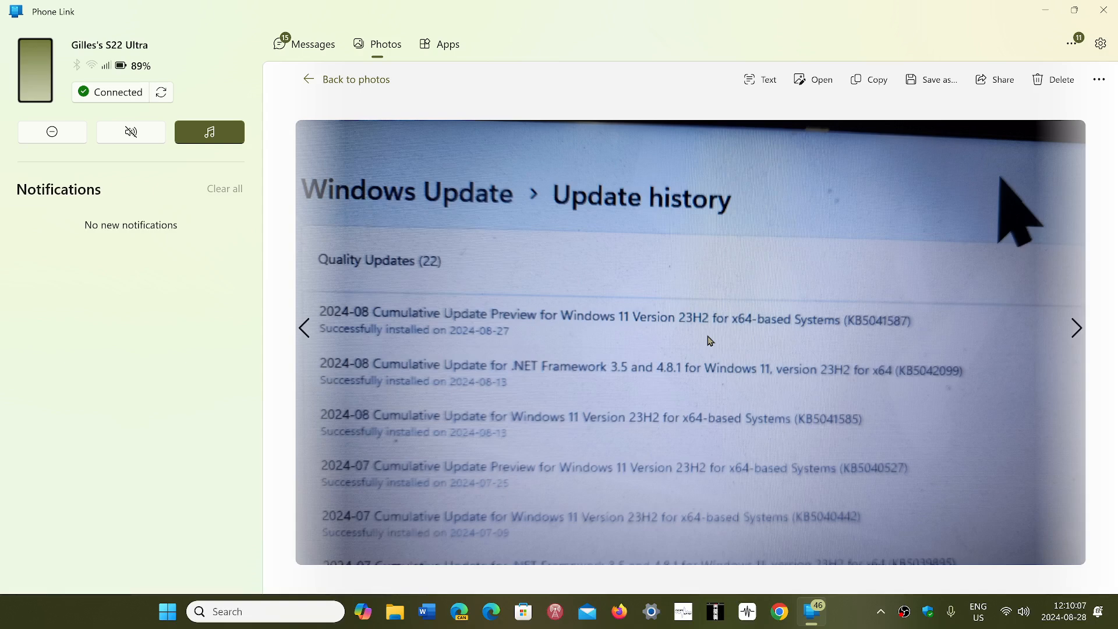
mouse_move(494, 321)
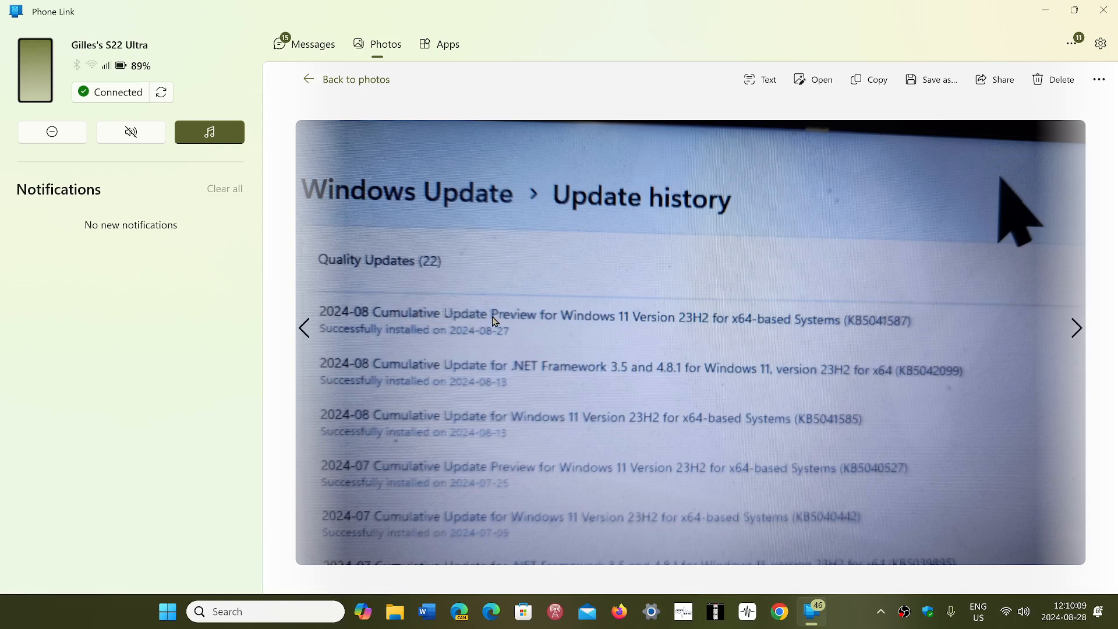
mouse_move(703, 336)
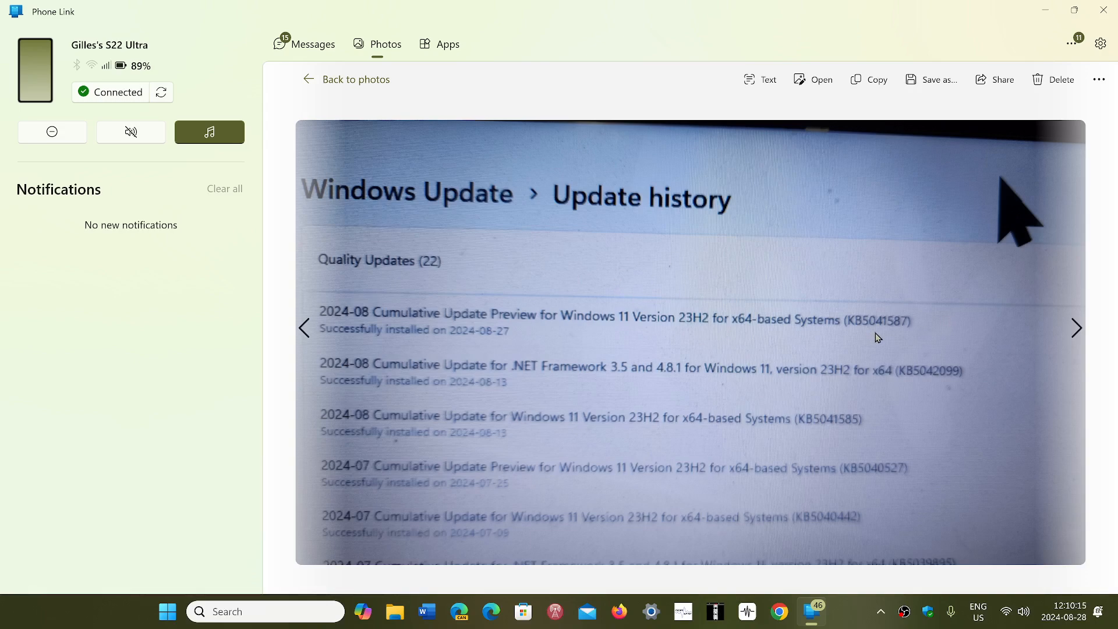
mouse_move(727, 333)
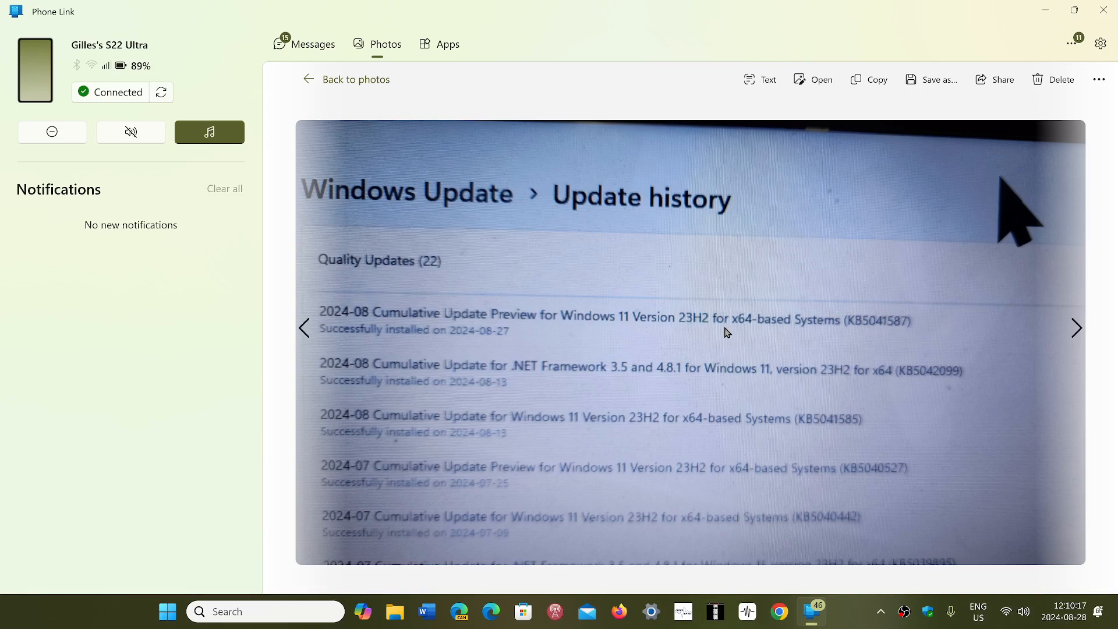
mouse_move(675, 319)
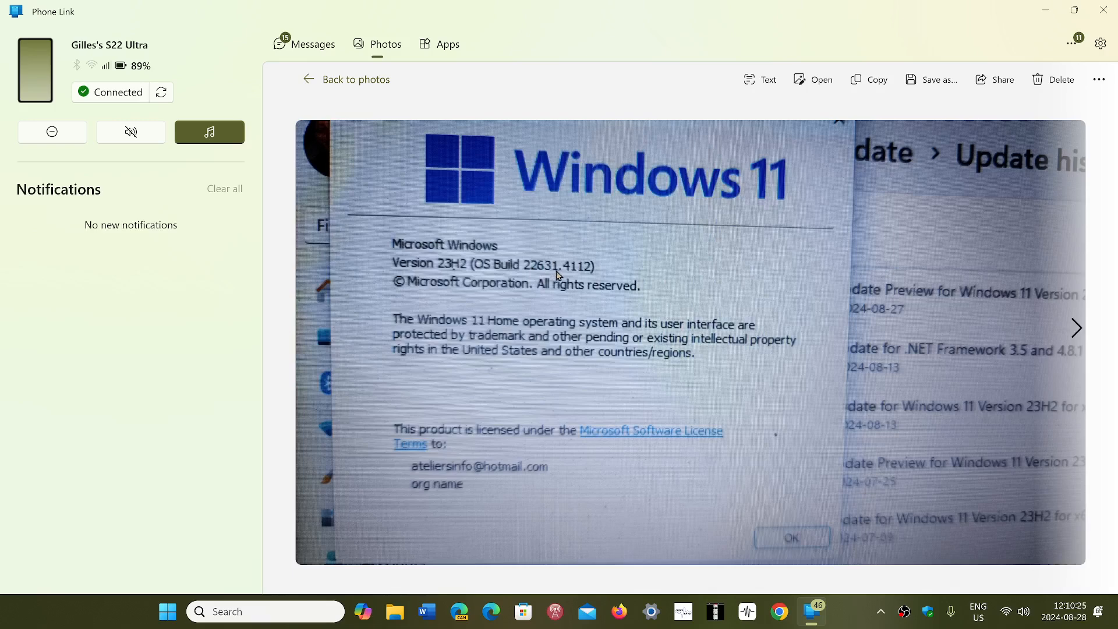
mouse_move(577, 277)
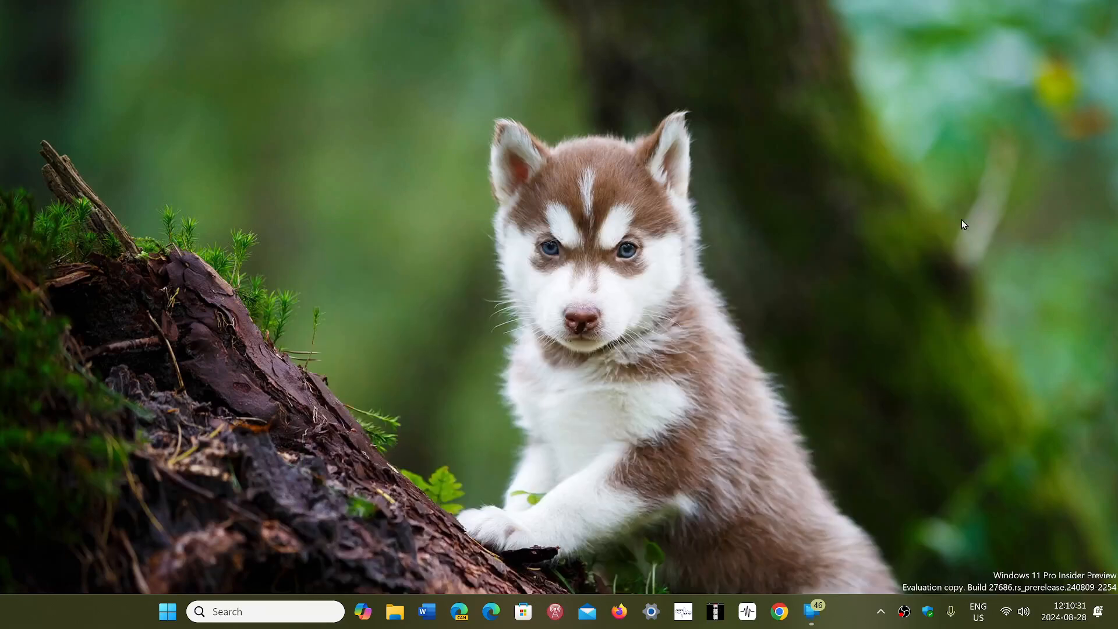
mouse_move(964, 279)
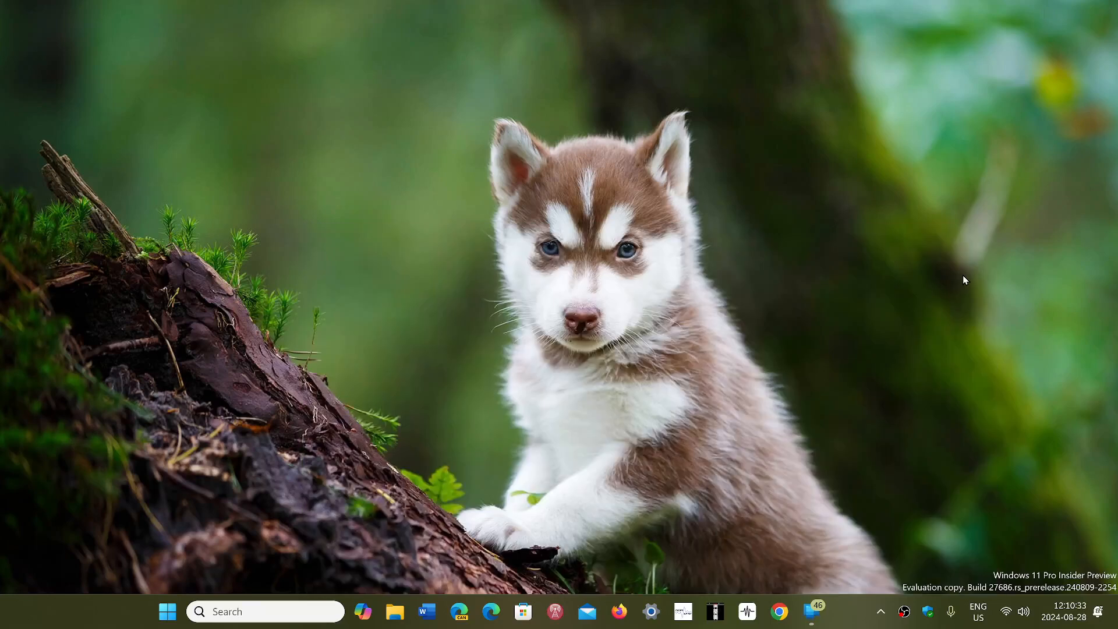
mouse_move(402, 563)
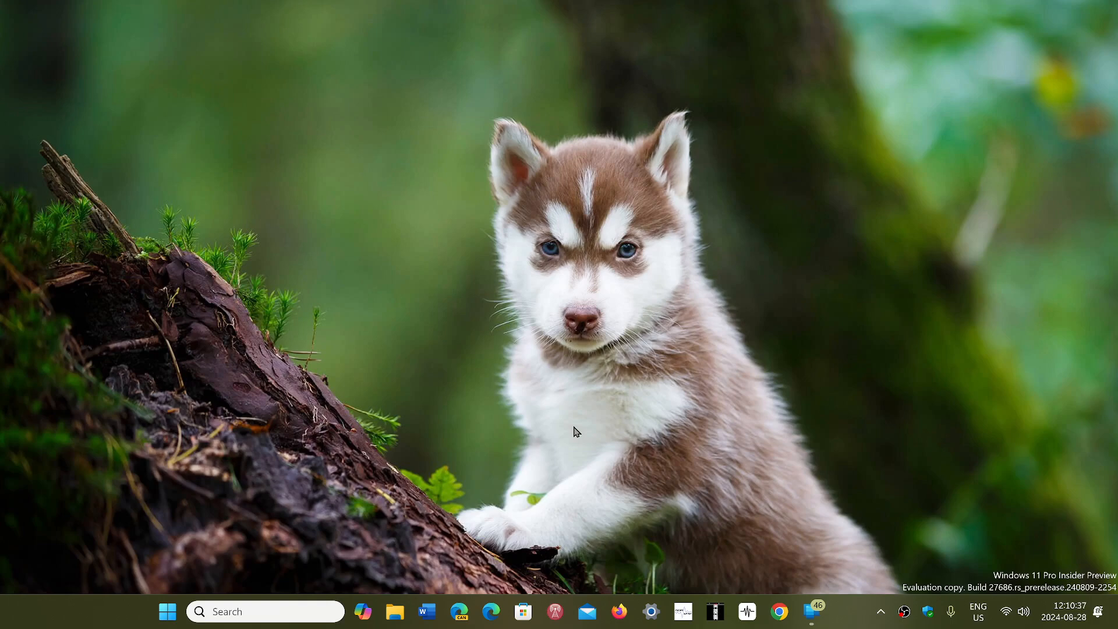
Launch File Explorer from the taskbar, landing on its Home page.
left_click(395, 611)
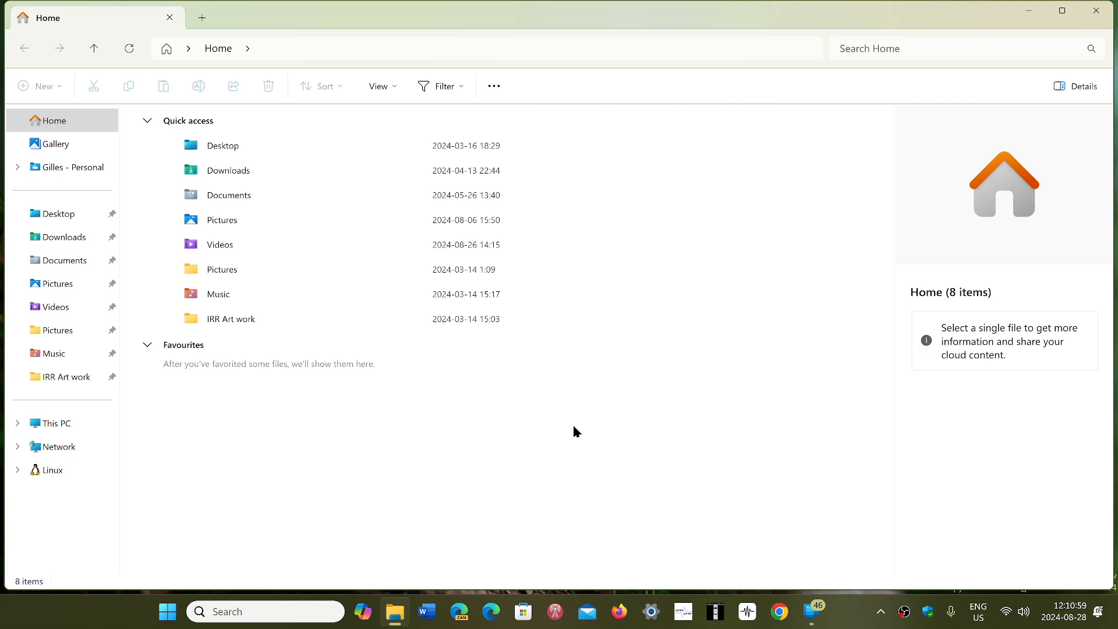
mouse_move(676, 489)
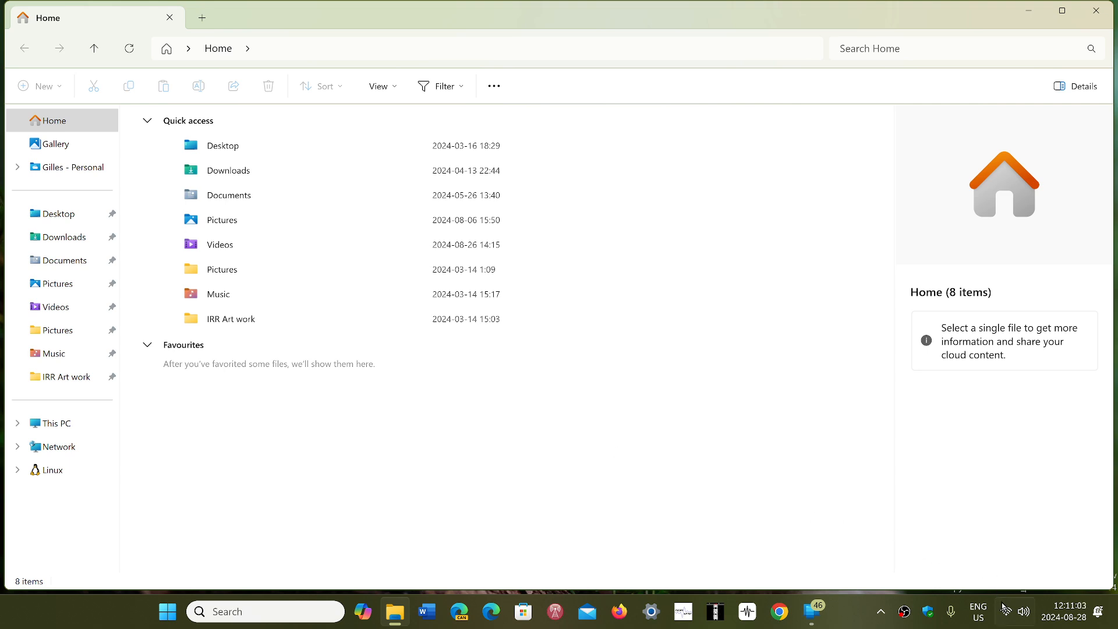
Bring up the quick settings panel from the system tray over File Explorer.
left_click(1024, 611)
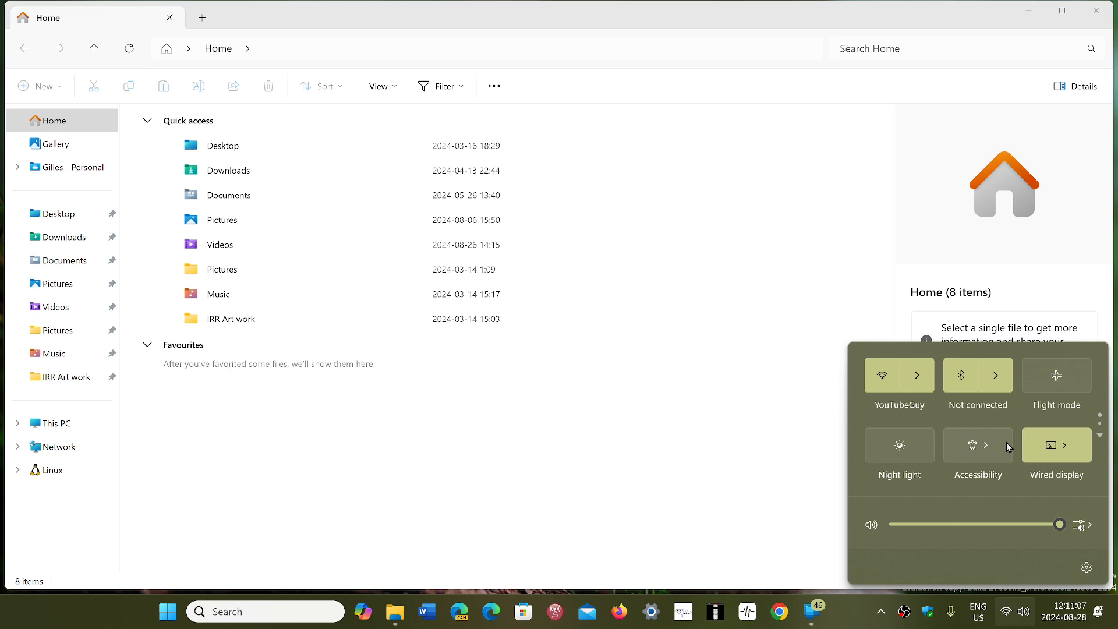
mouse_move(970, 375)
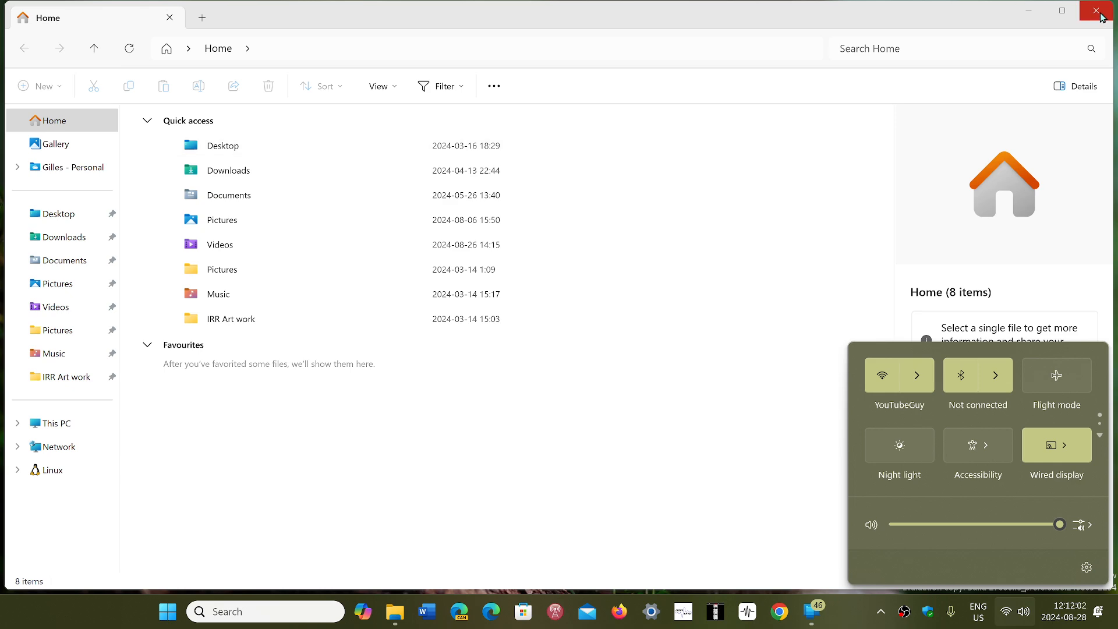
Close File Explorer, dismissing quick settings and leaving the desktop bare.
left_click(1101, 11)
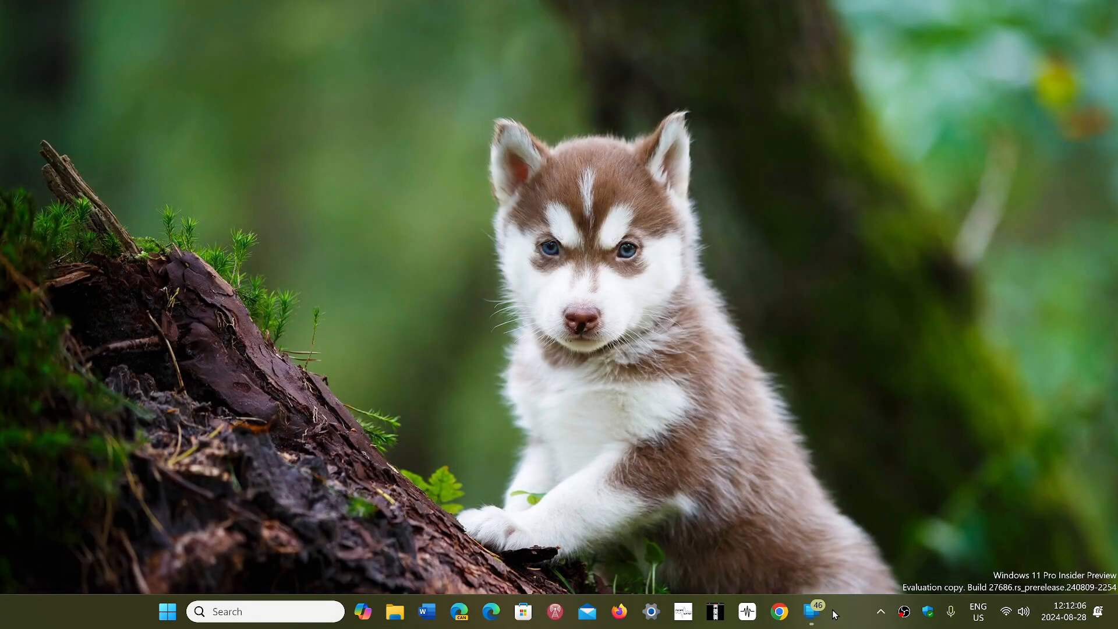
Restore Phone Link from the taskbar to show the 23H2 about-dialog photo.
left_click(810, 611)
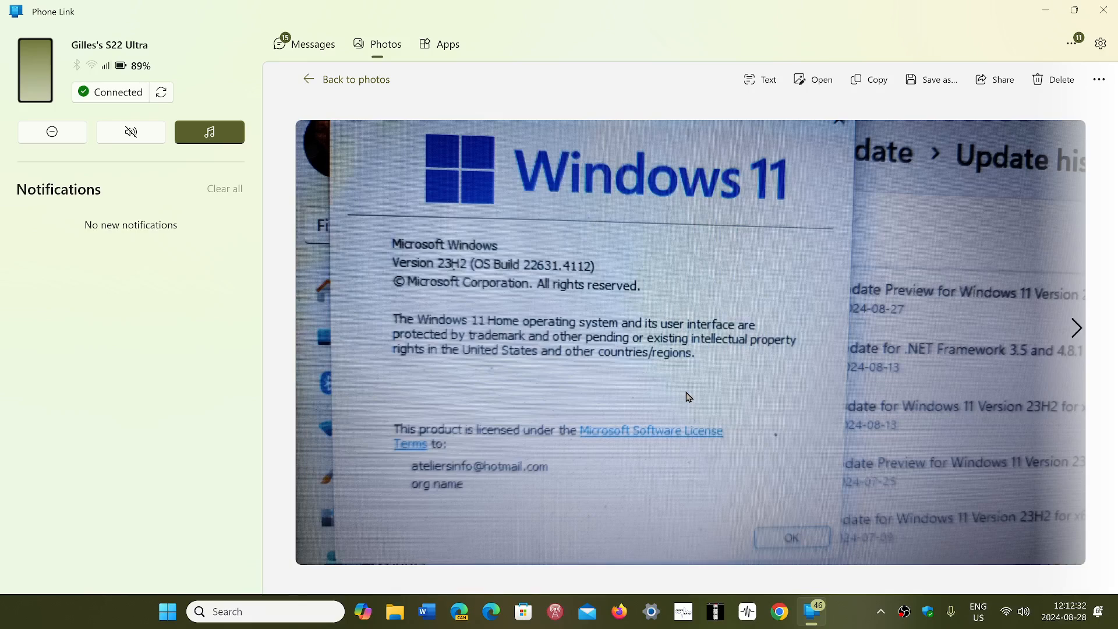
mouse_move(171, 209)
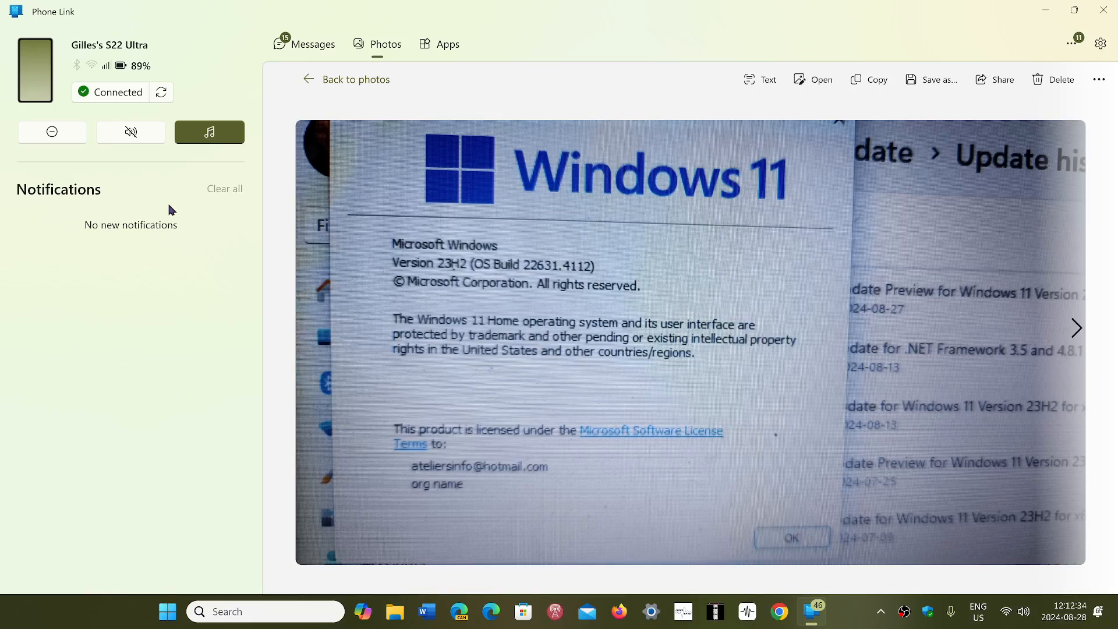
mouse_move(744, 296)
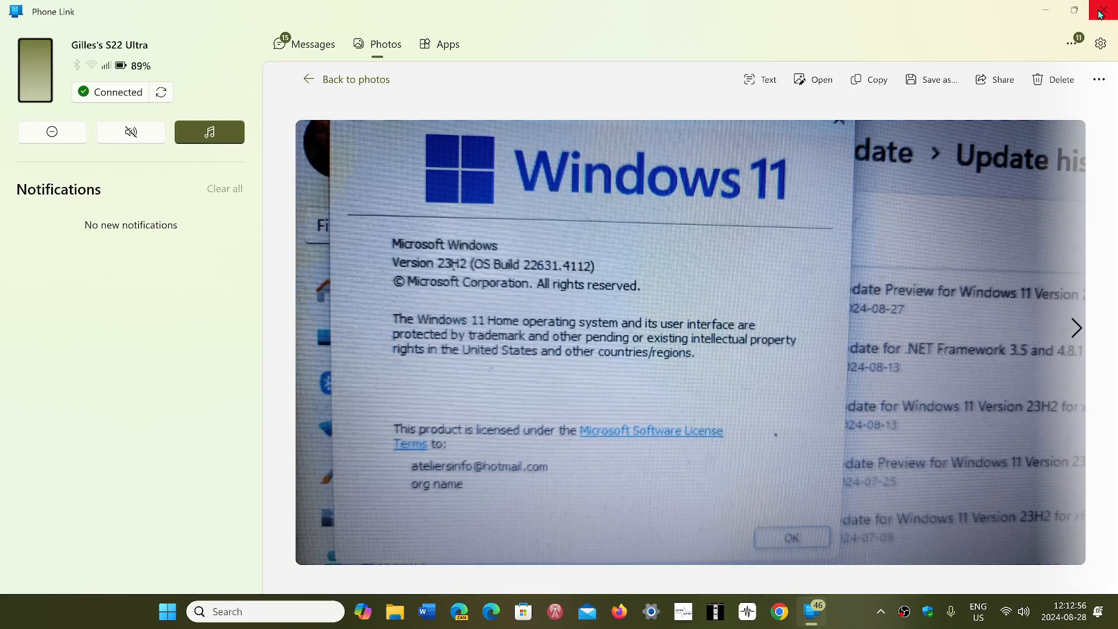
Close Phone Link so the desktop wallpaper shows with no windows open.
left_click(1104, 12)
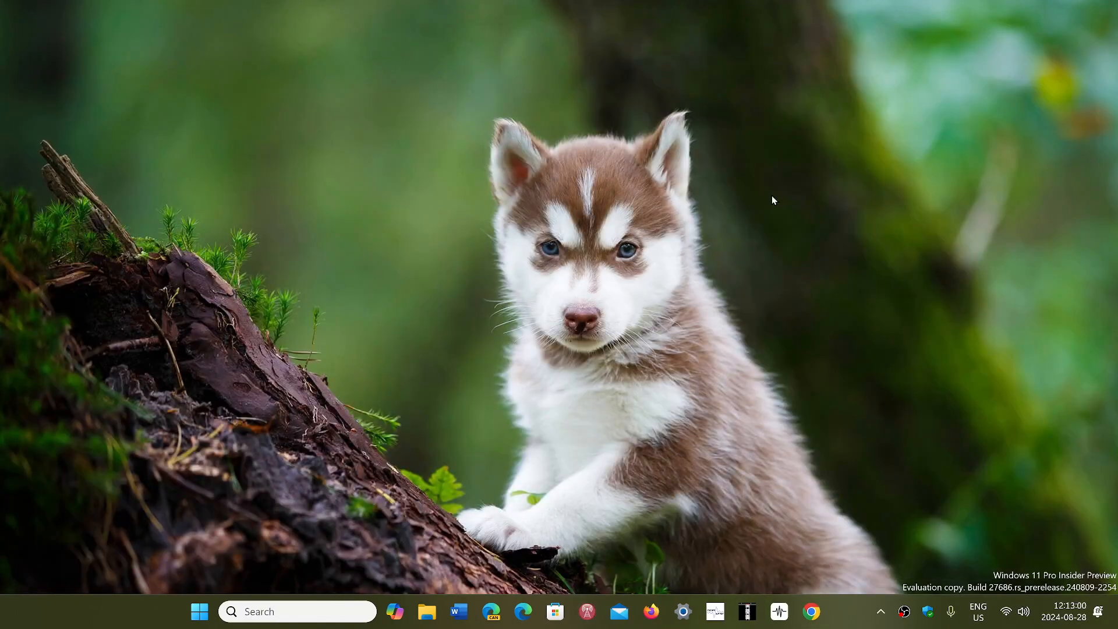
mouse_move(851, 507)
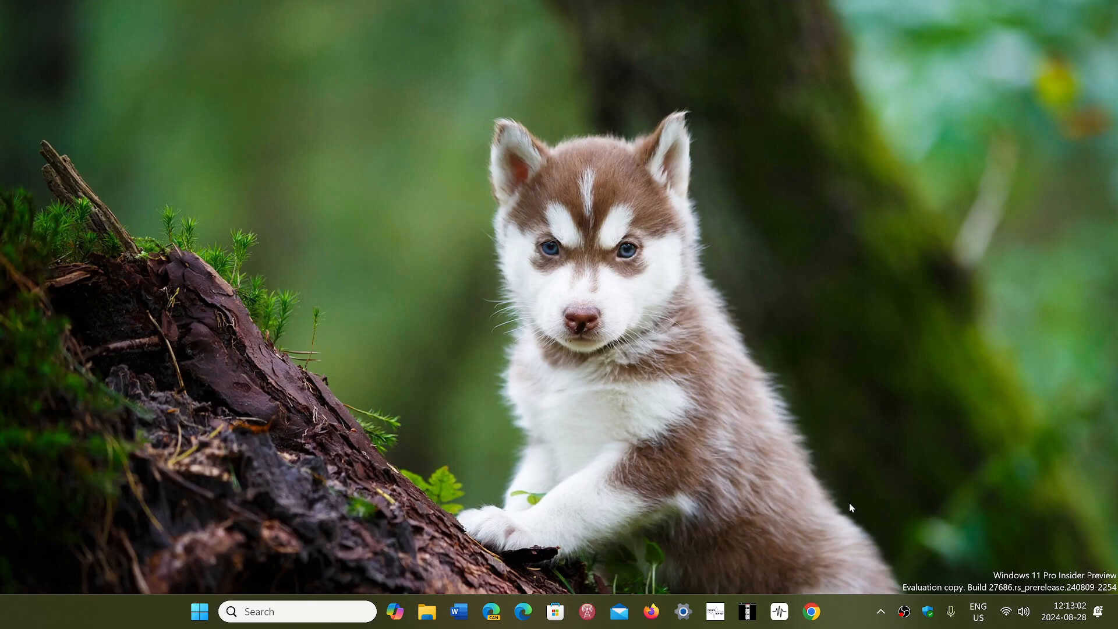